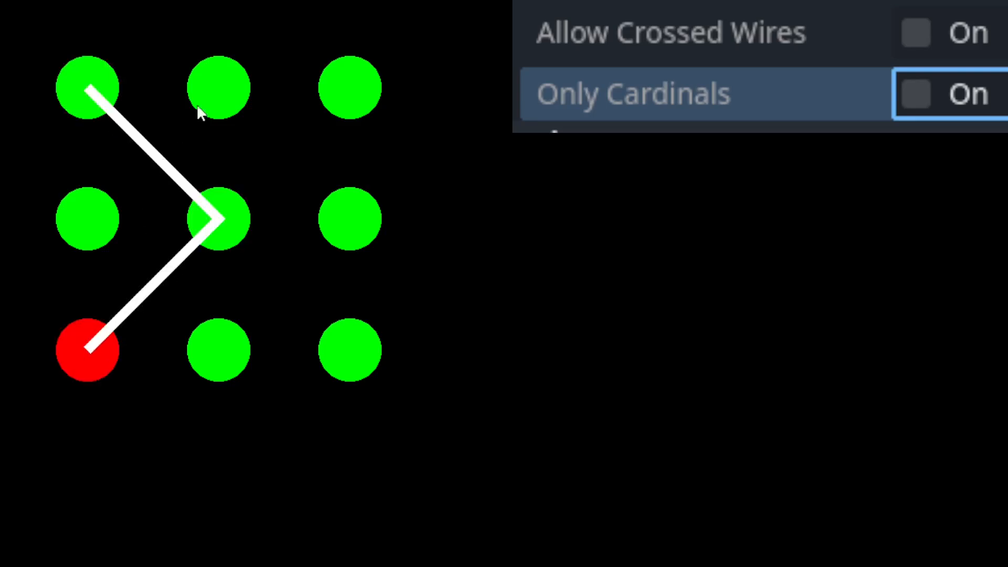
mouse_move(181, 287)
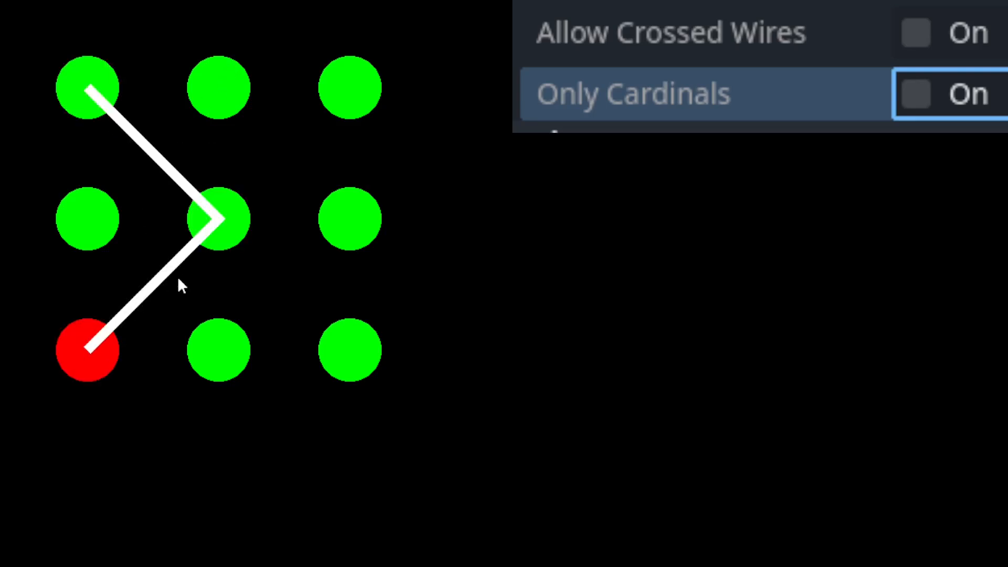
Turn on Allow Crossed Wires and Only Cardinals, then toggle Only Cardinals again
click(916, 32)
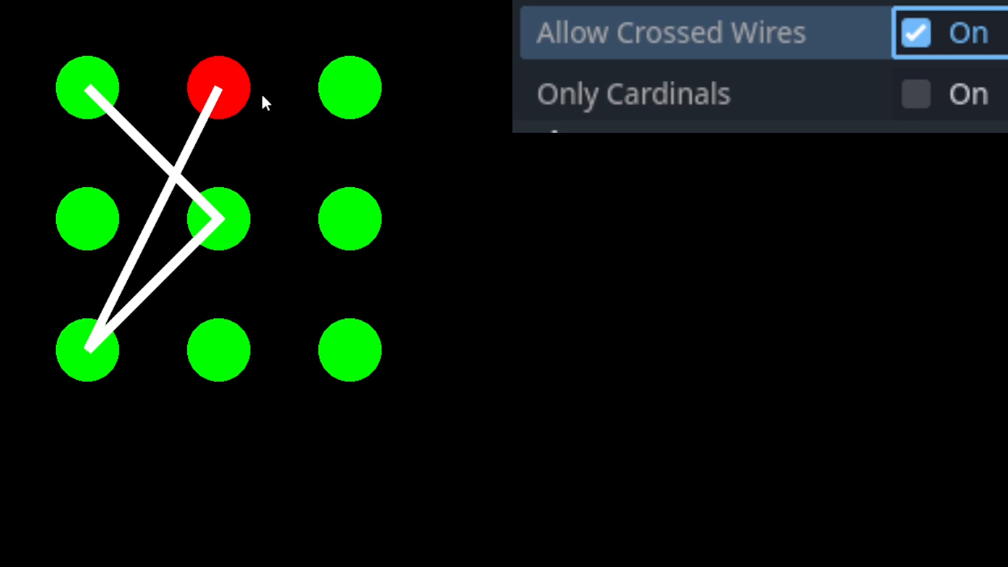
click(916, 94)
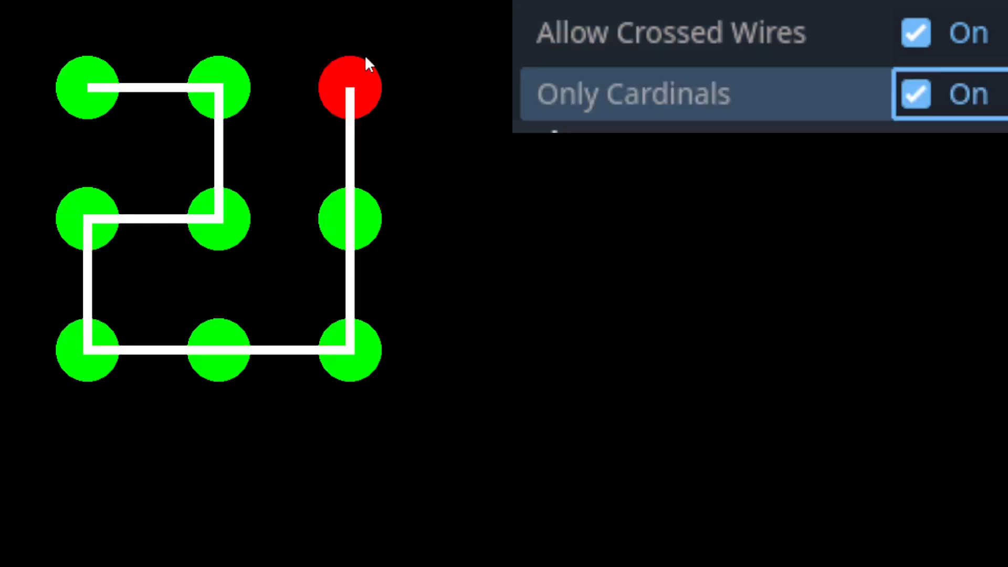
click(916, 94)
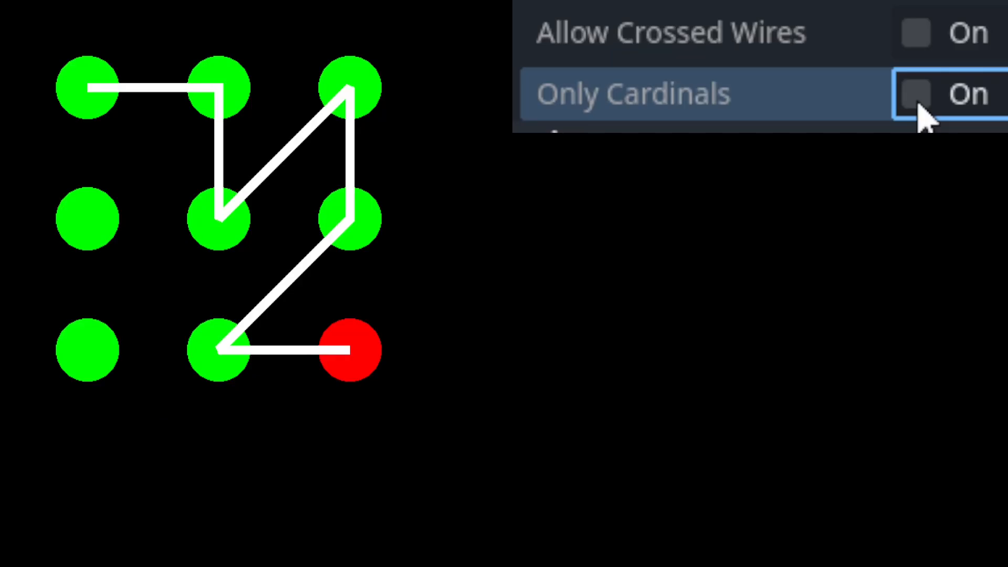
mouse_move(929, 61)
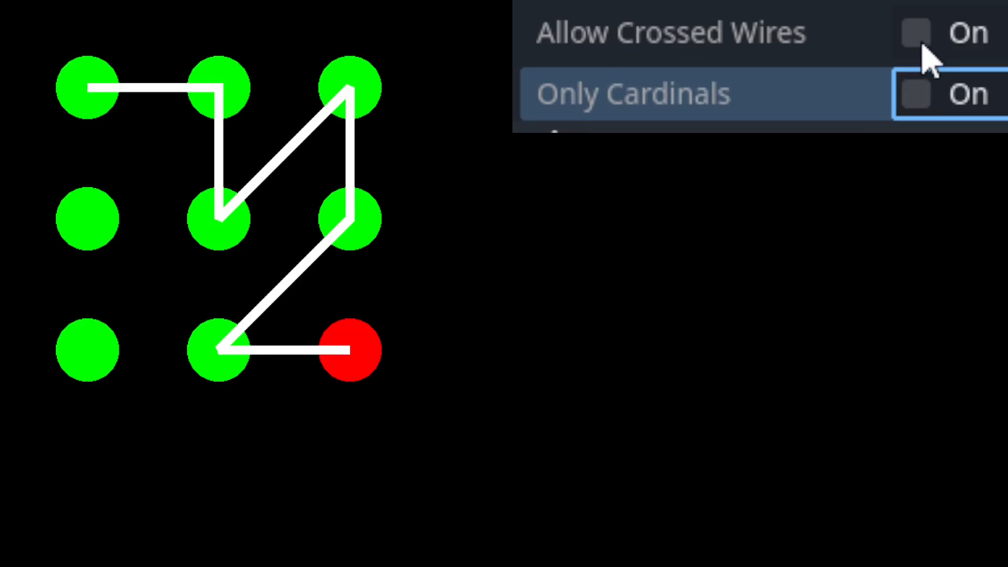
Re-enable Allow Crossed Wires and Only Cardinals for a straight-stroke pattern at the middle-left dot
click(916, 32)
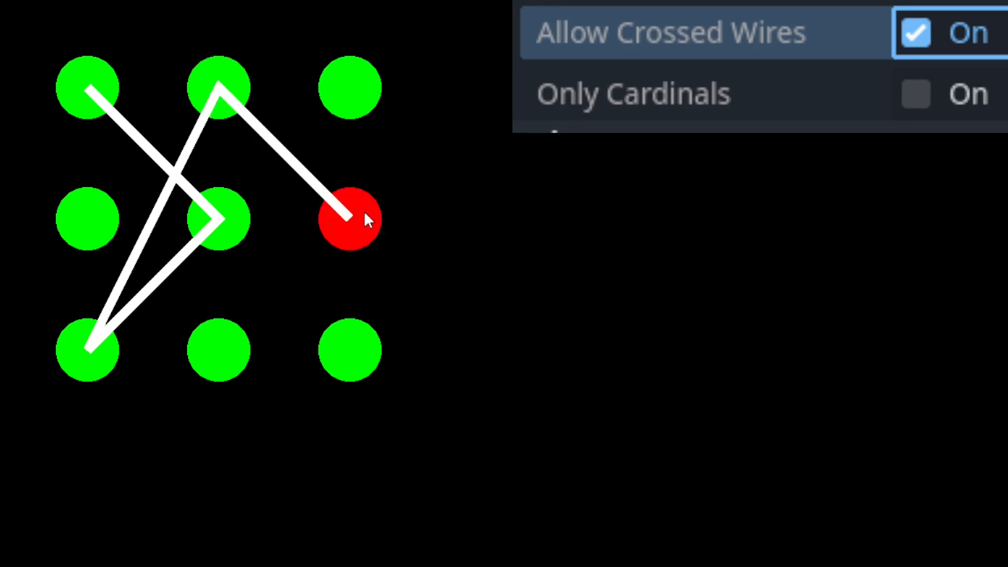
click(916, 93)
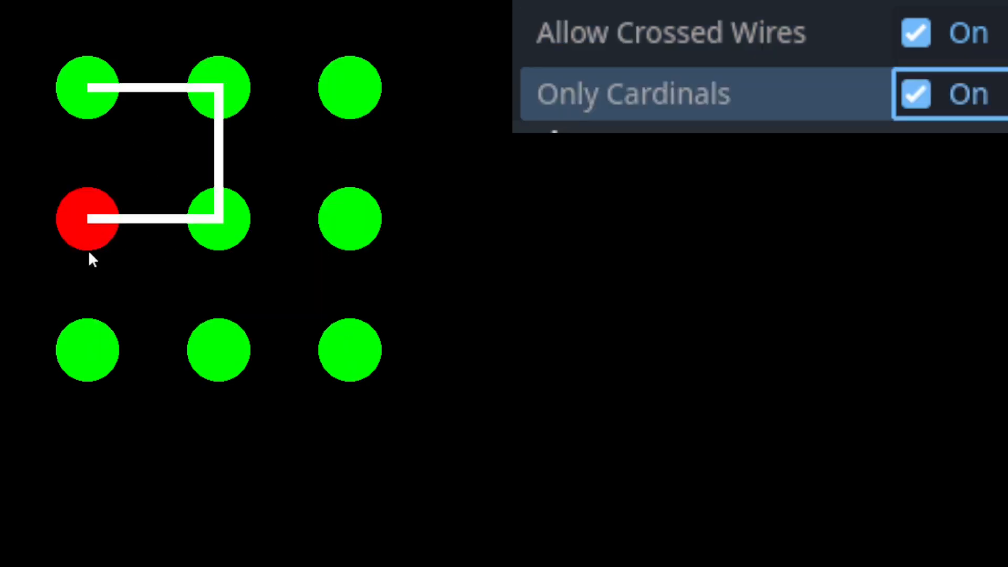